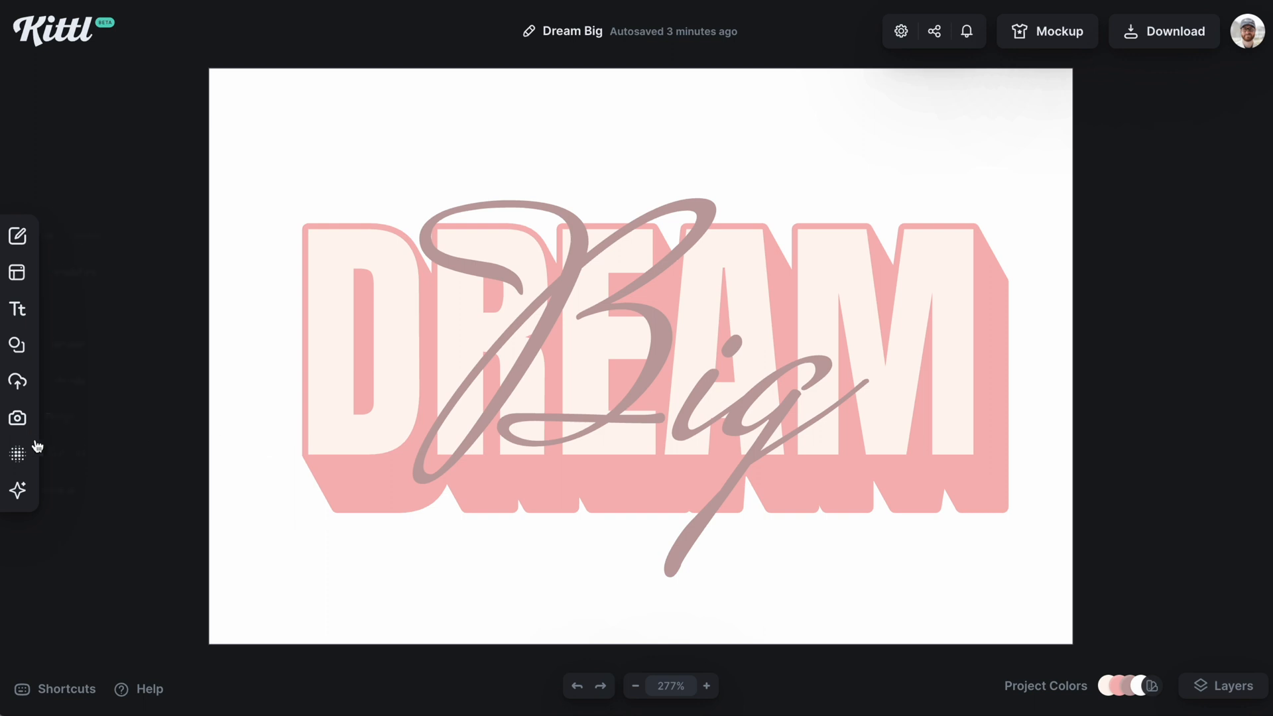
# Step: Open the Textures library beside the Dream Big design
pyautogui.click(17, 454)
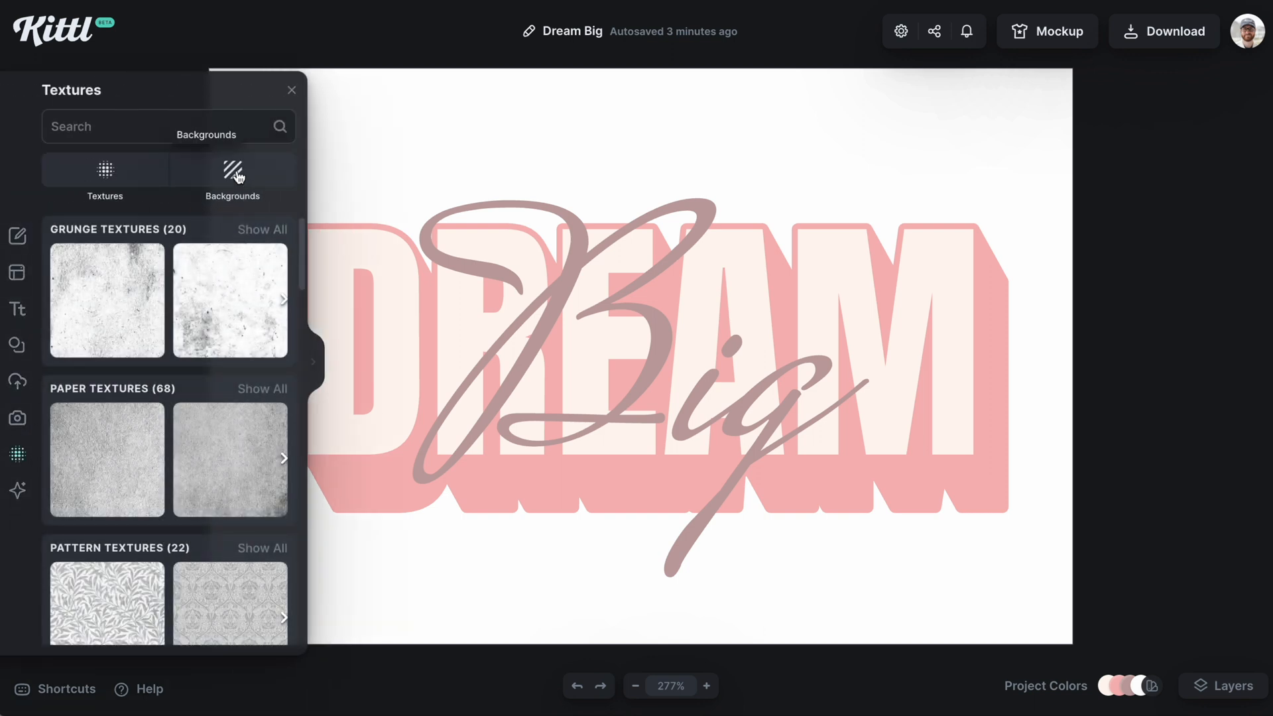
# Step: Apply the grey ink Abstract Watercolor image from Backgrounds as the canvas background
pyautogui.click(232, 177)
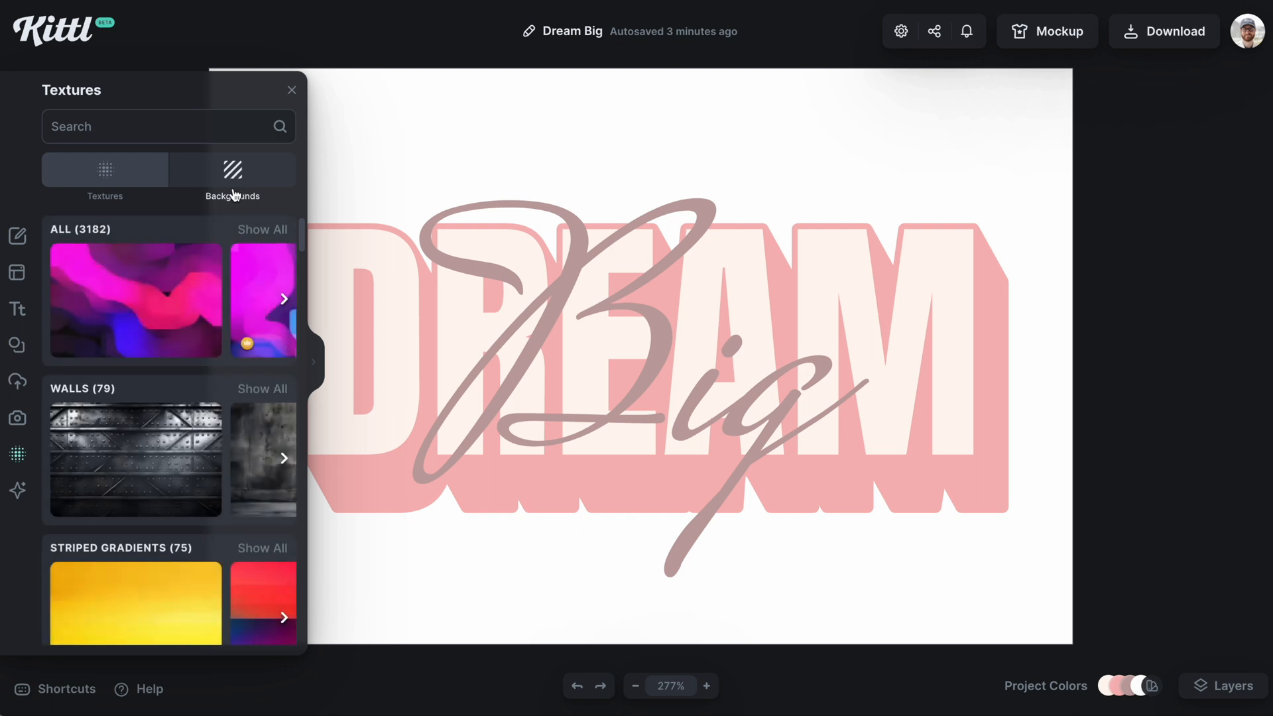
pyautogui.scroll(-3)
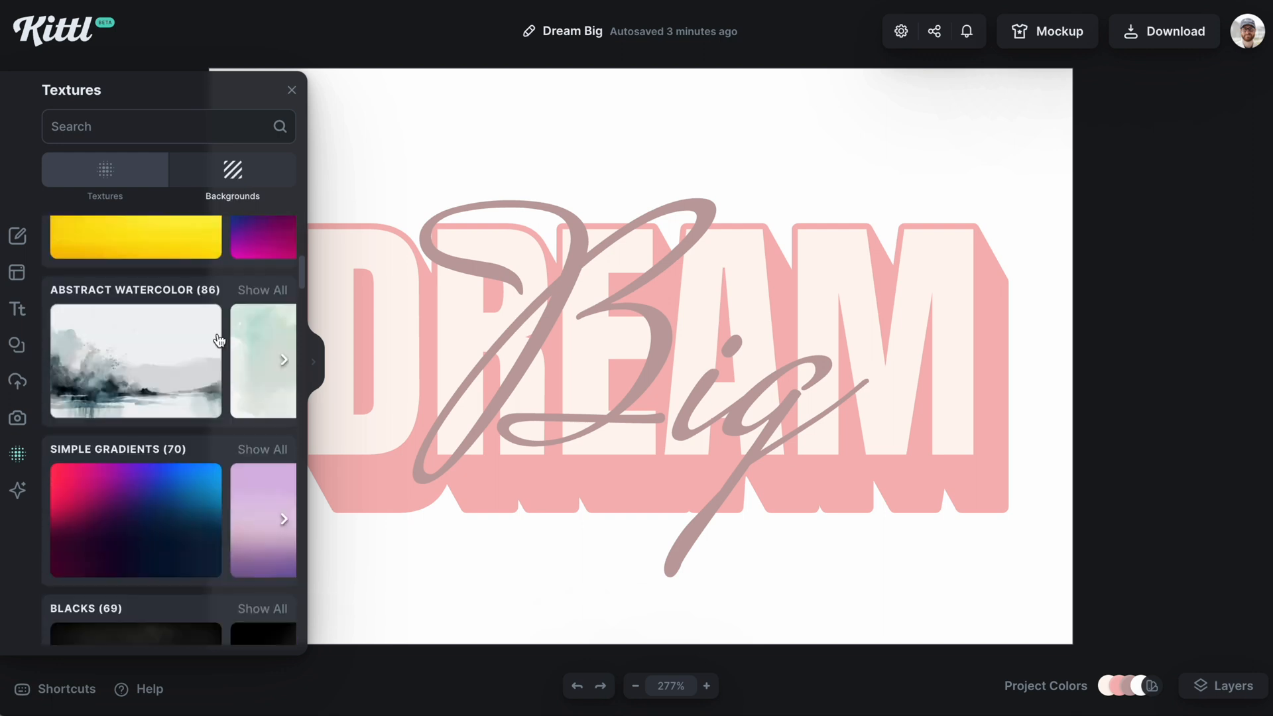
pyautogui.click(133, 361)
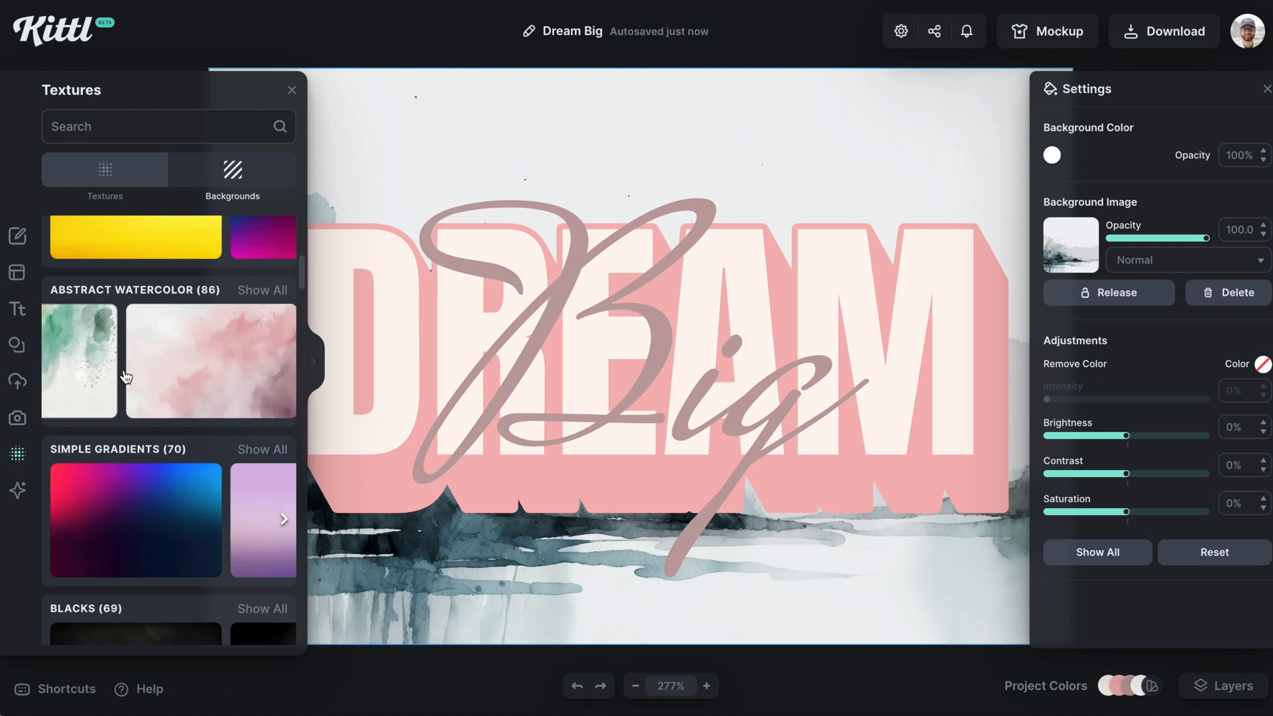
# Step: Switch the background to the pink watercolour and close the Textures library
pyautogui.click(208, 362)
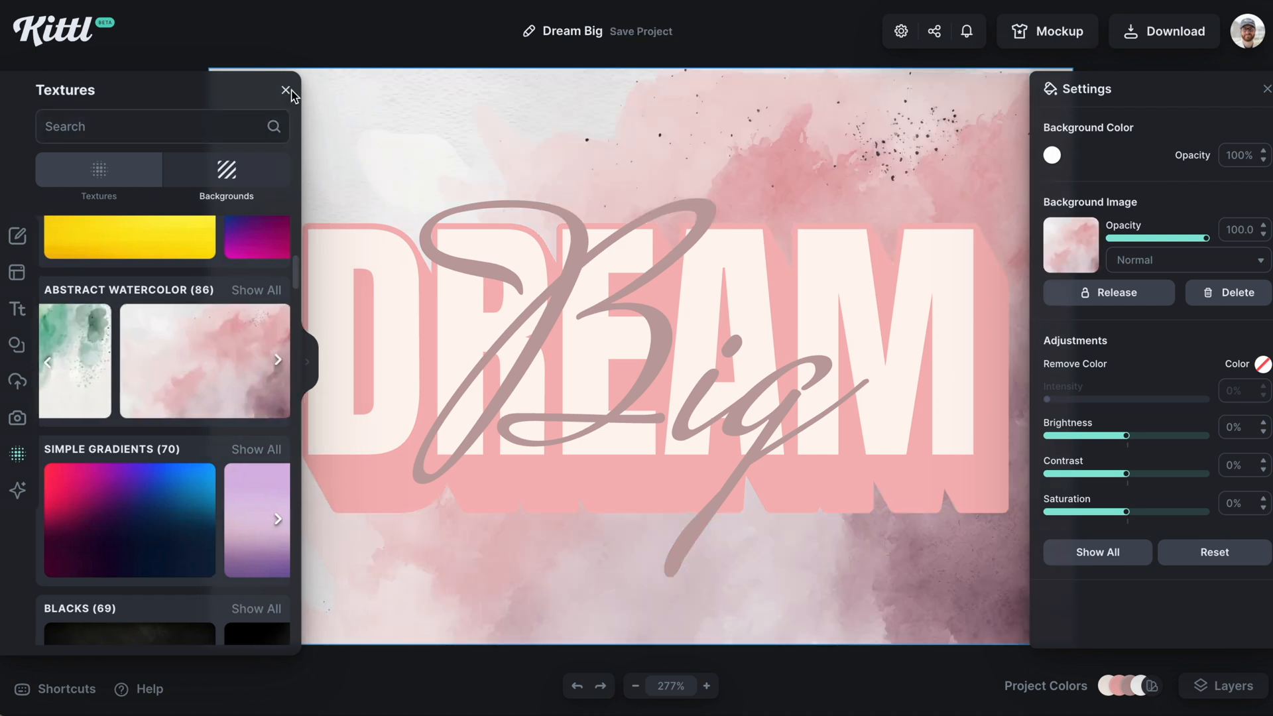
pyautogui.click(287, 90)
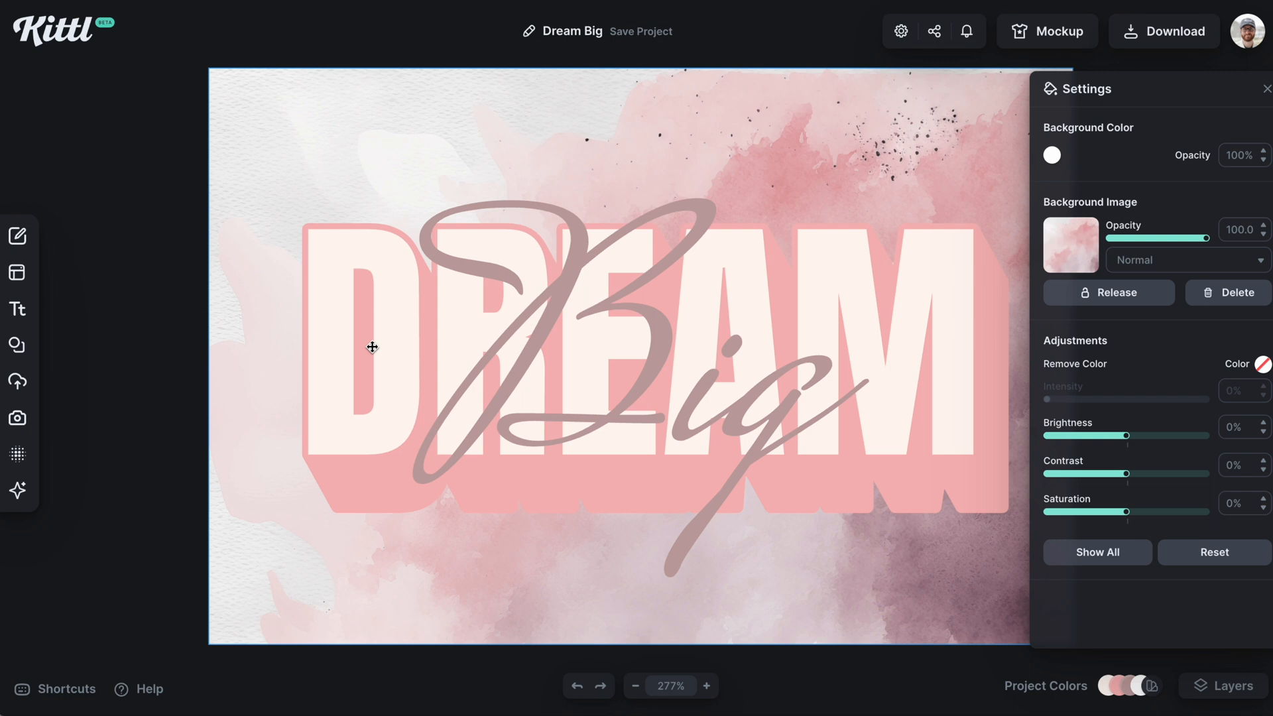
pyautogui.click(636, 686)
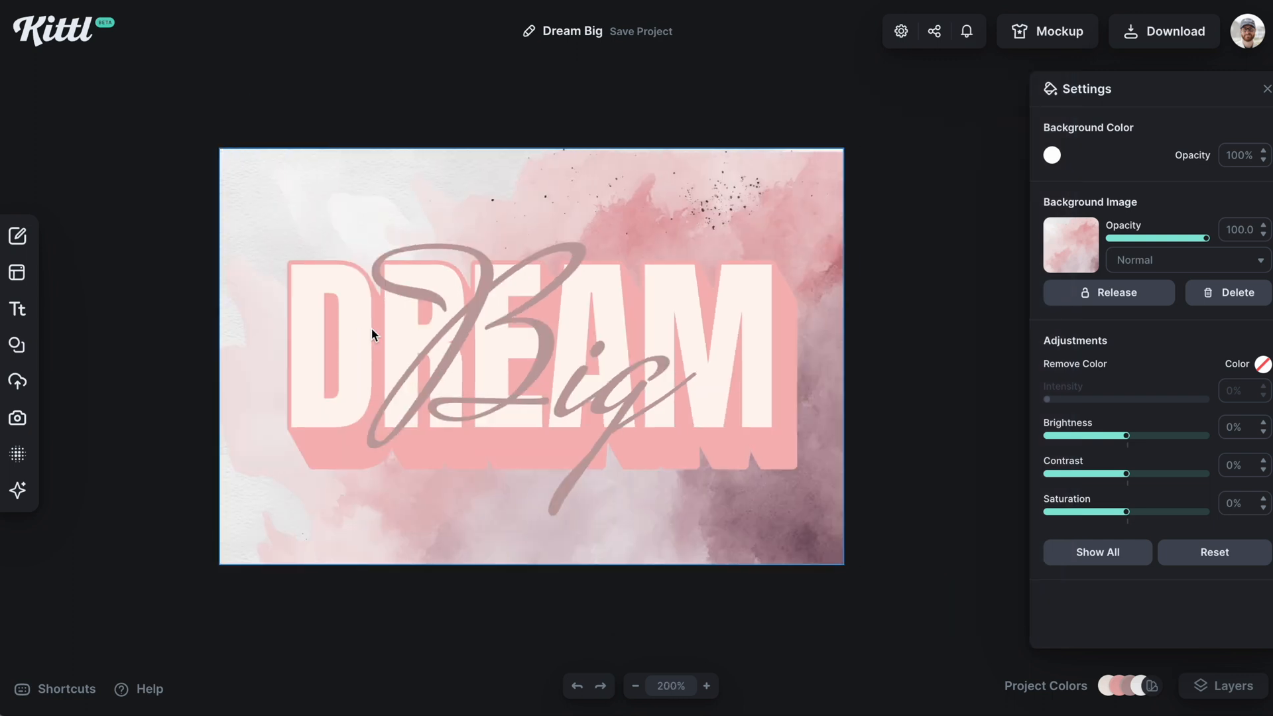
# Step: Set the pastel pink clouds photo from Backgrounds as the canvas background
pyautogui.click(16, 453)
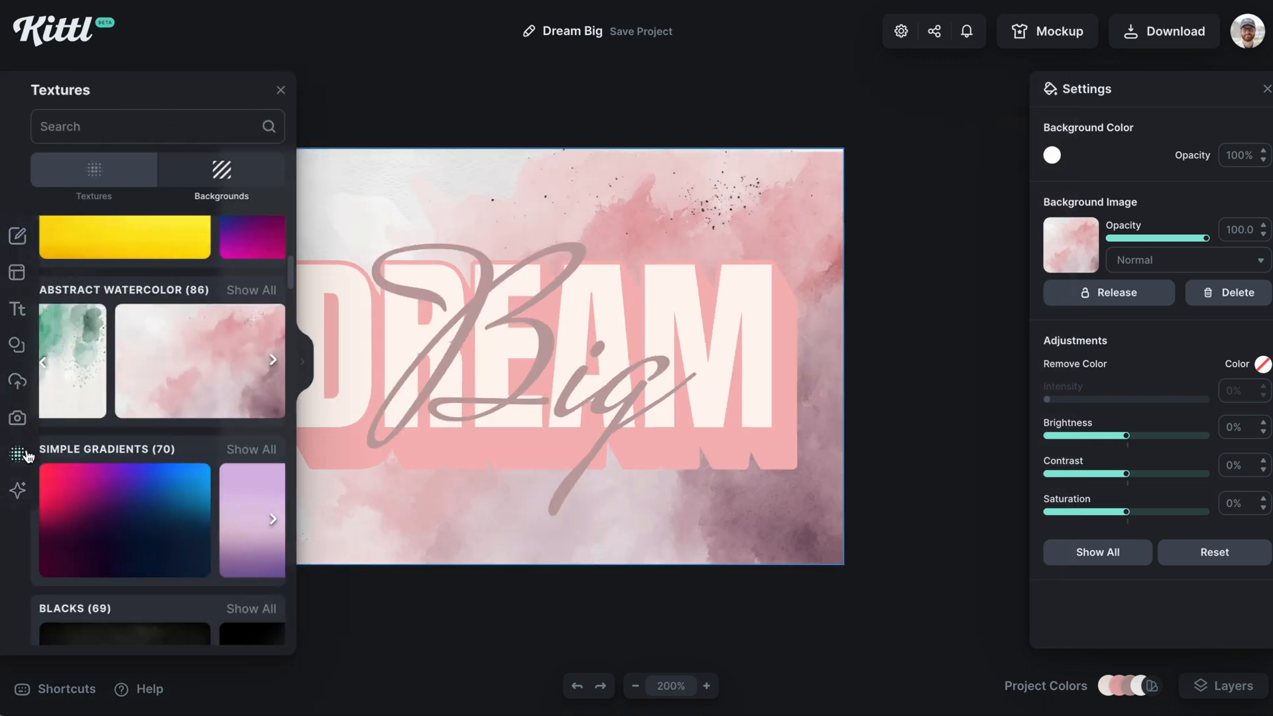
pyautogui.scroll(-3)
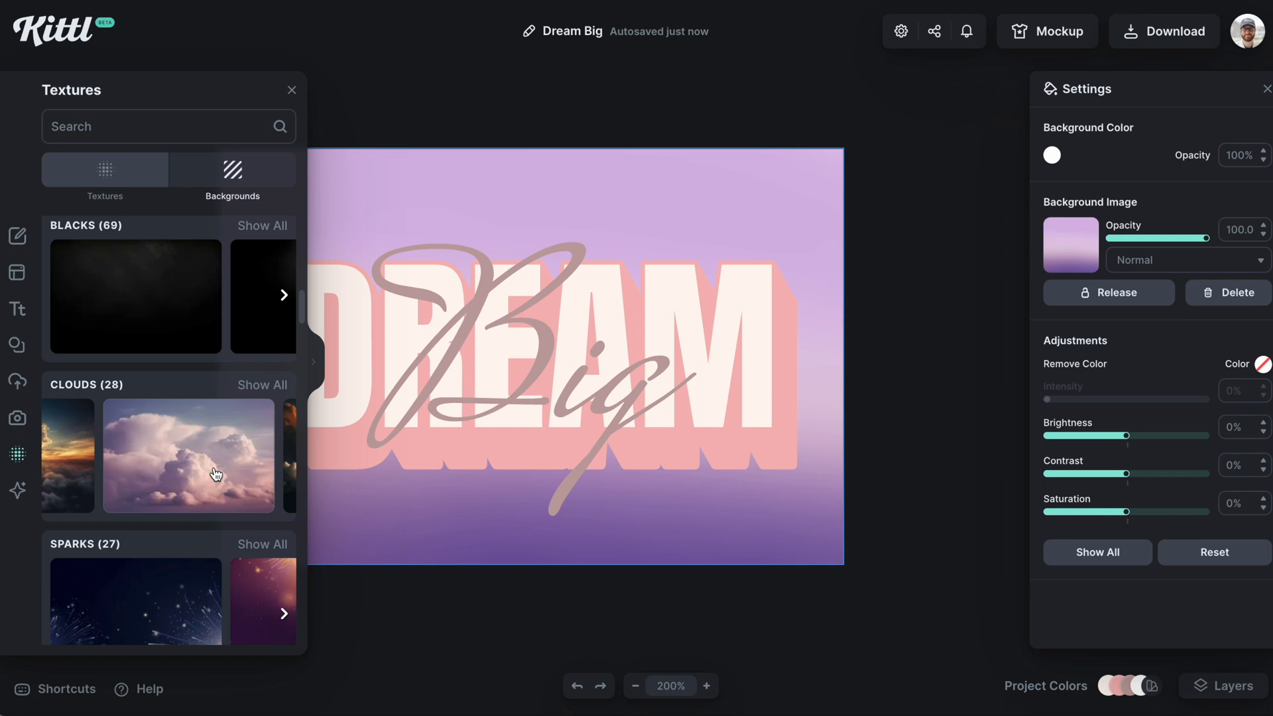
pyautogui.click(188, 456)
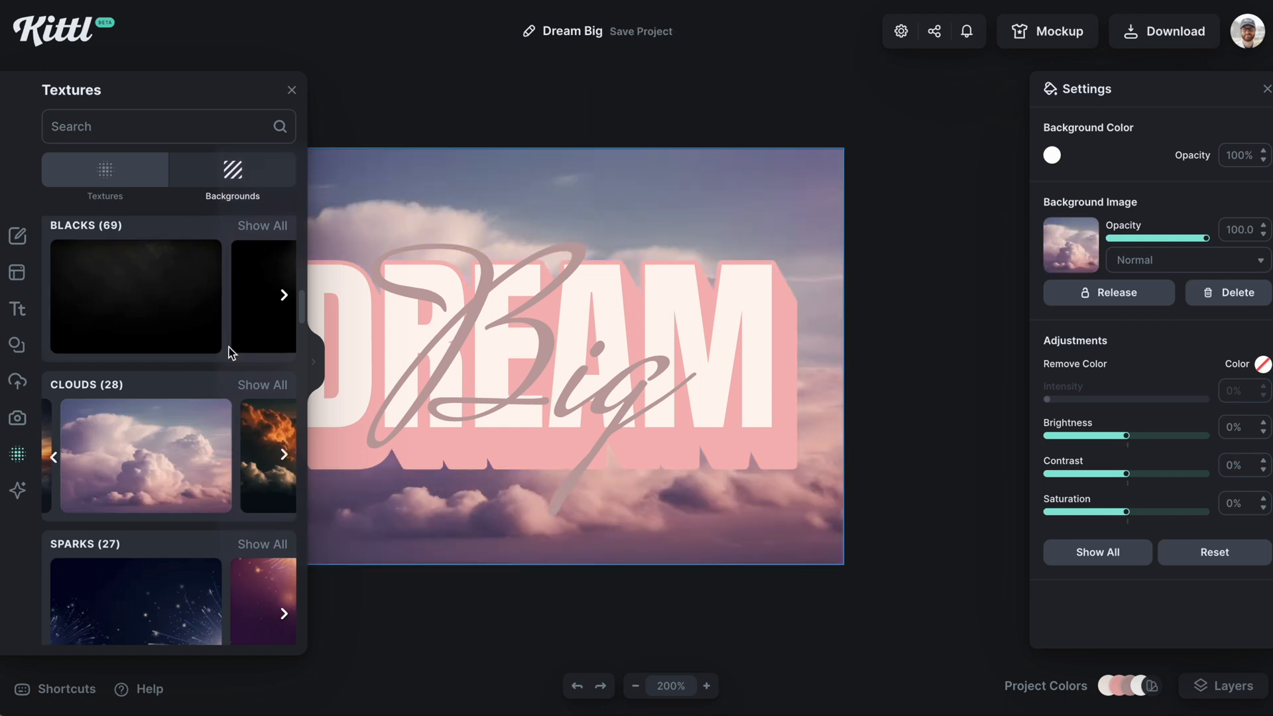
pyautogui.click(290, 89)
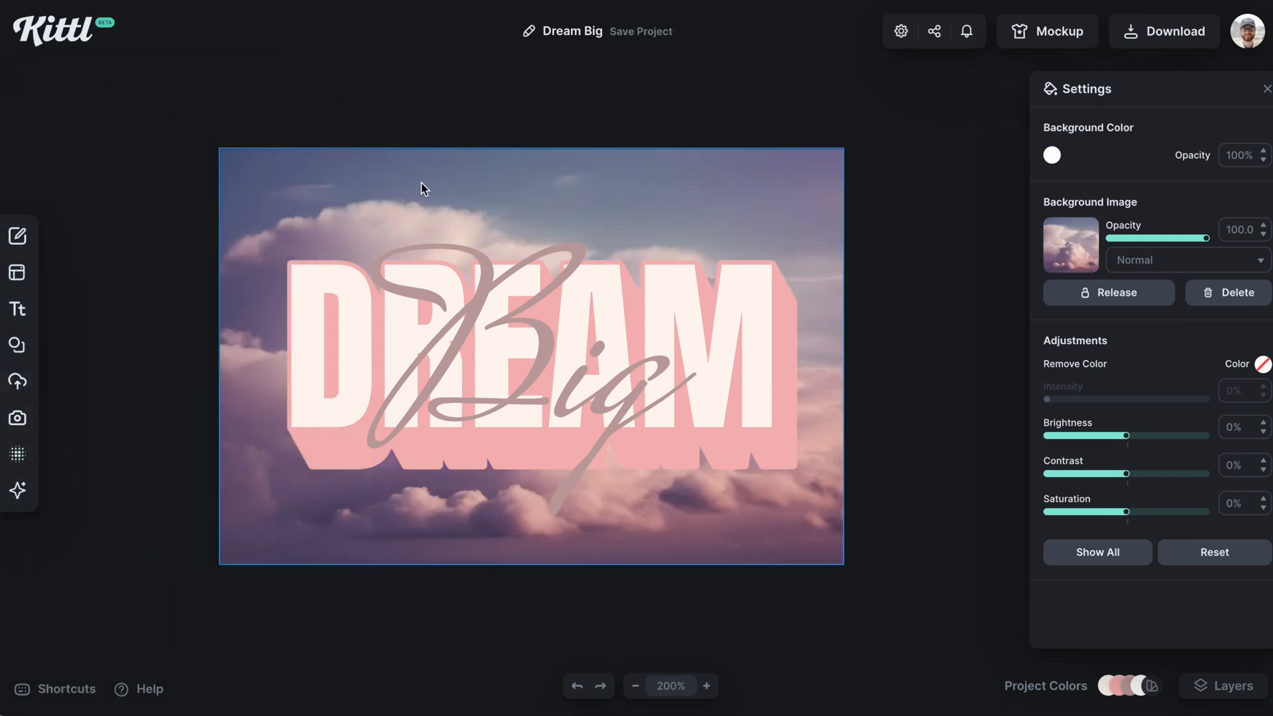
# Step: Lower the cloud background's brightness to -4% and contrast to -9%
pyautogui.click(1222, 686)
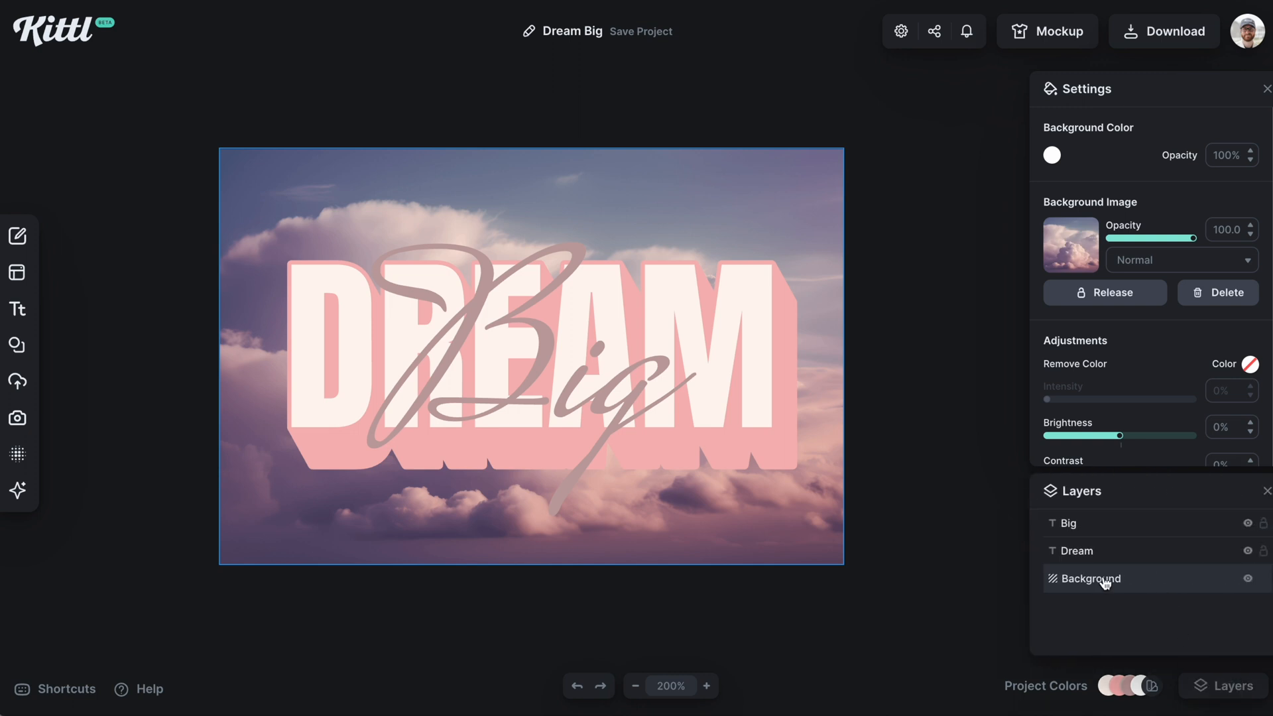
pyautogui.scroll(-3)
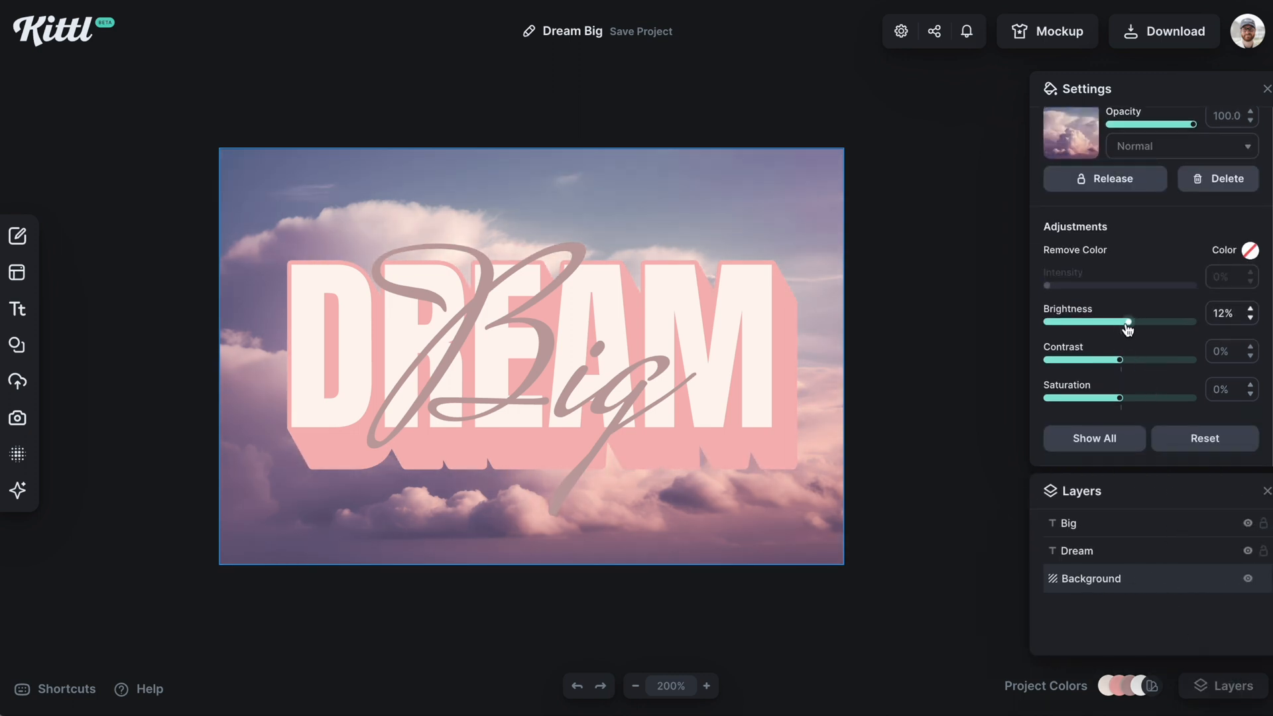
pyautogui.moveTo(1125, 360); pyautogui.dragTo(1114, 359)
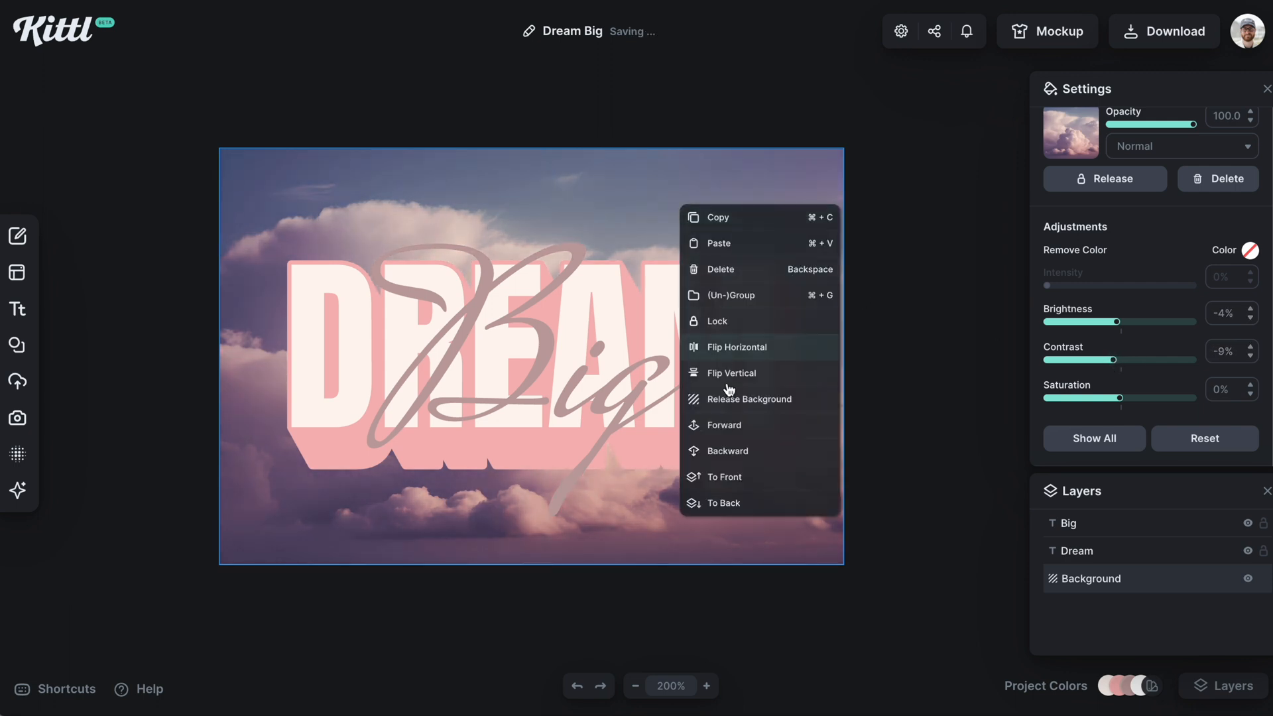
pyautogui.moveTo(744, 398)
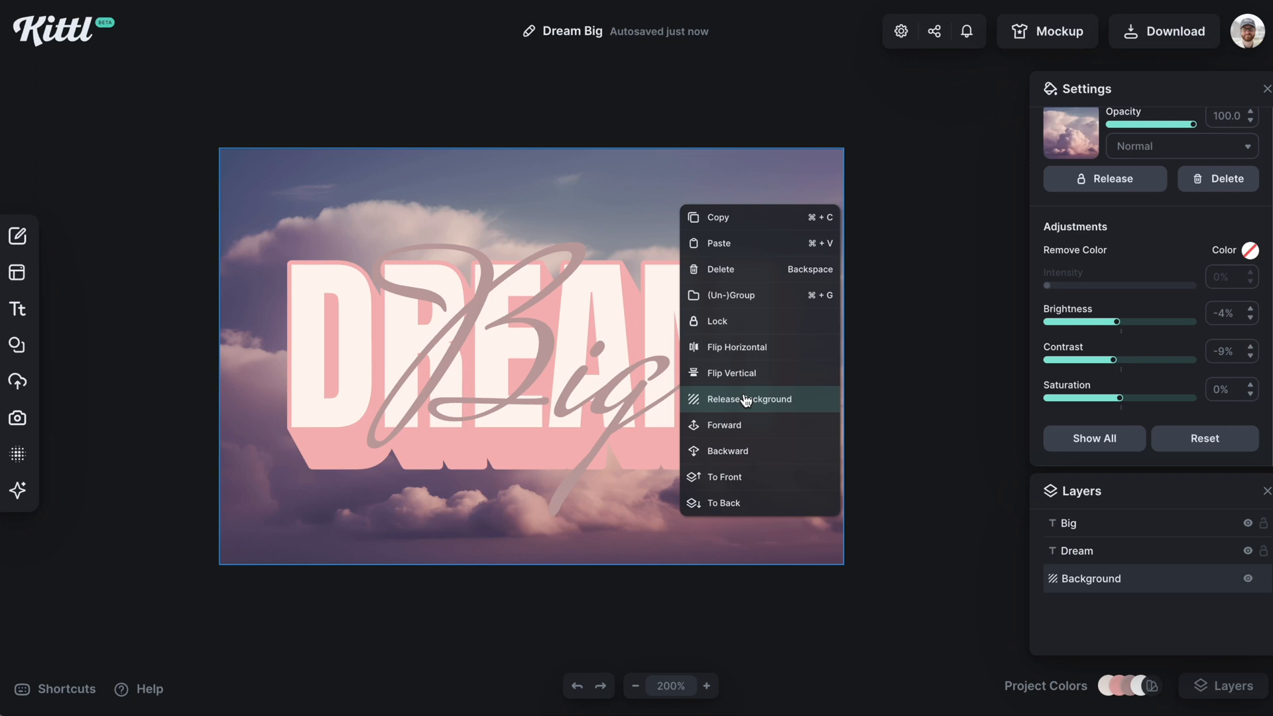
# Step: Release the clouds photo from the background and drag it off
pyautogui.click(745, 398)
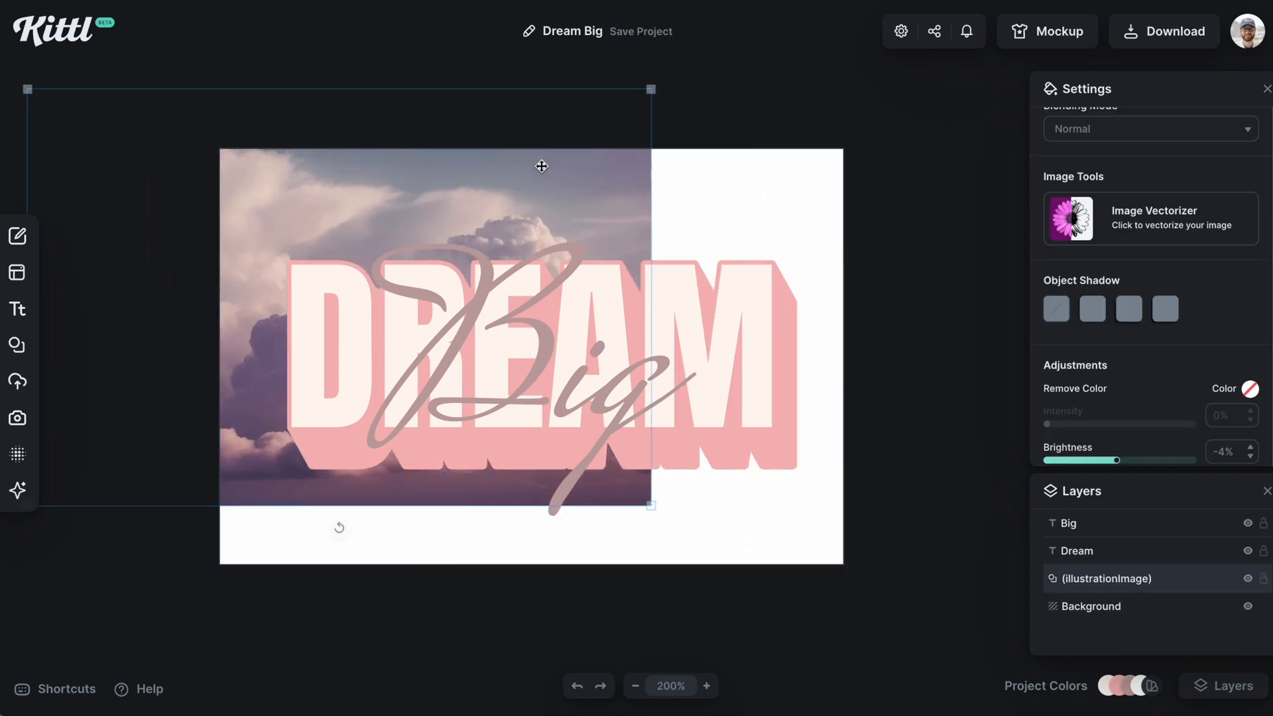
pyautogui.moveTo(541, 166); pyautogui.dragTo(865, 296)
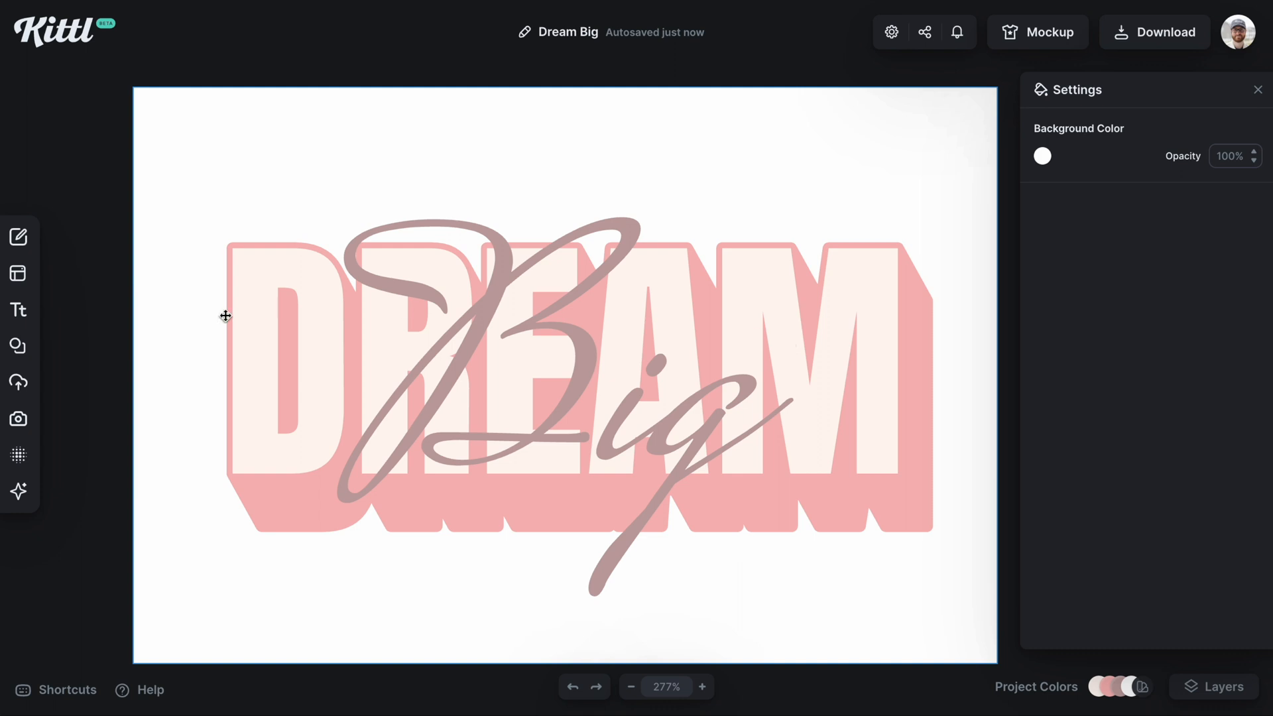
# Step: Search Photos for 'sunset' and add the pastel sunset sky photo
pyautogui.click(18, 419)
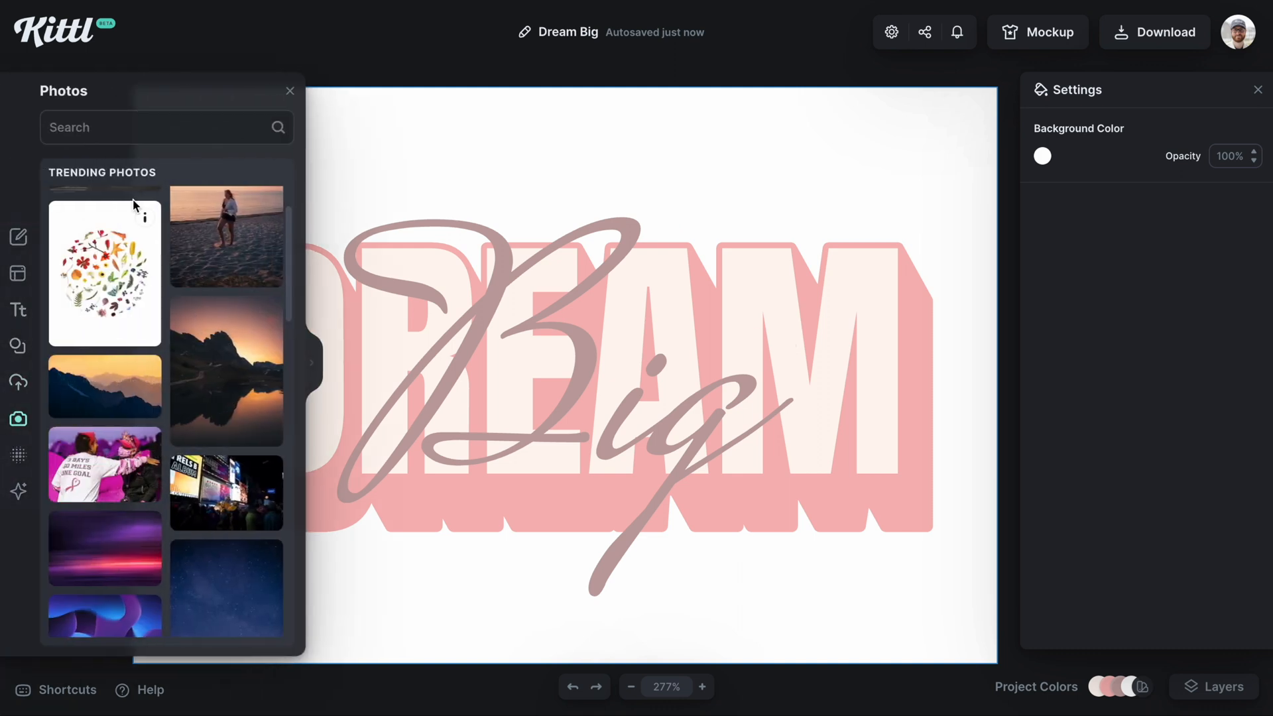
pyautogui.write('sunset')
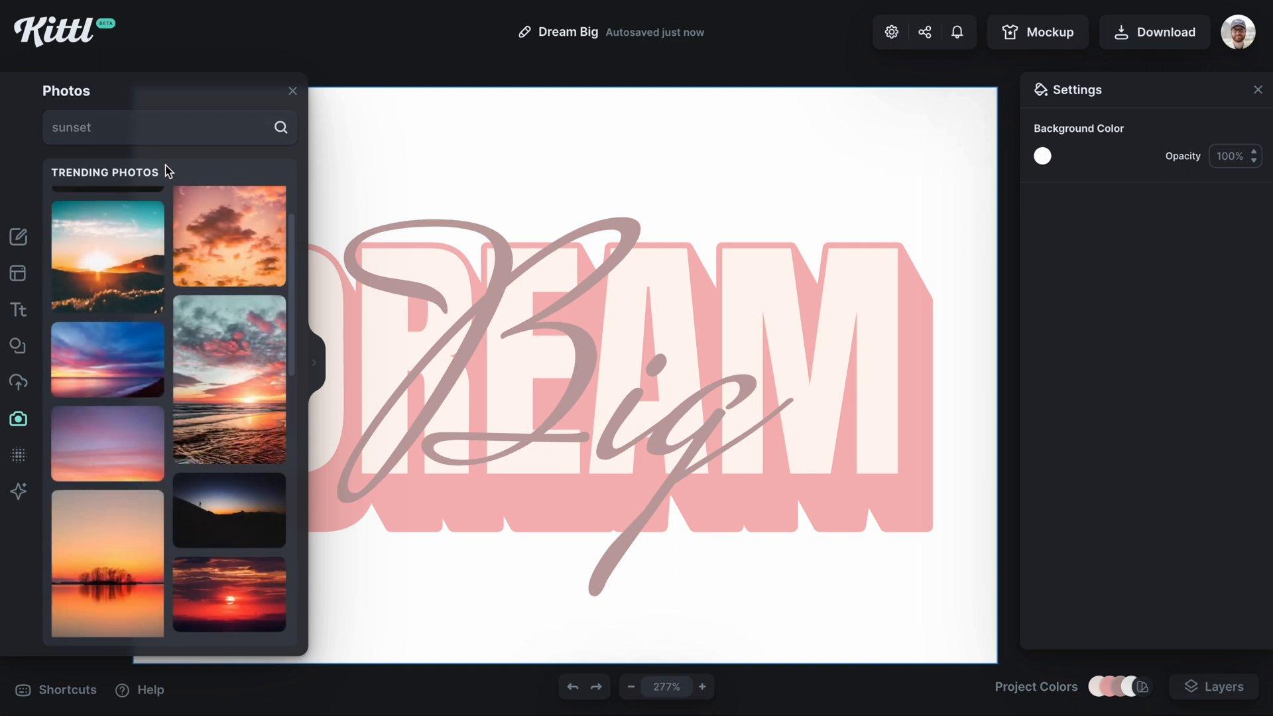
pyautogui.scroll(-3)
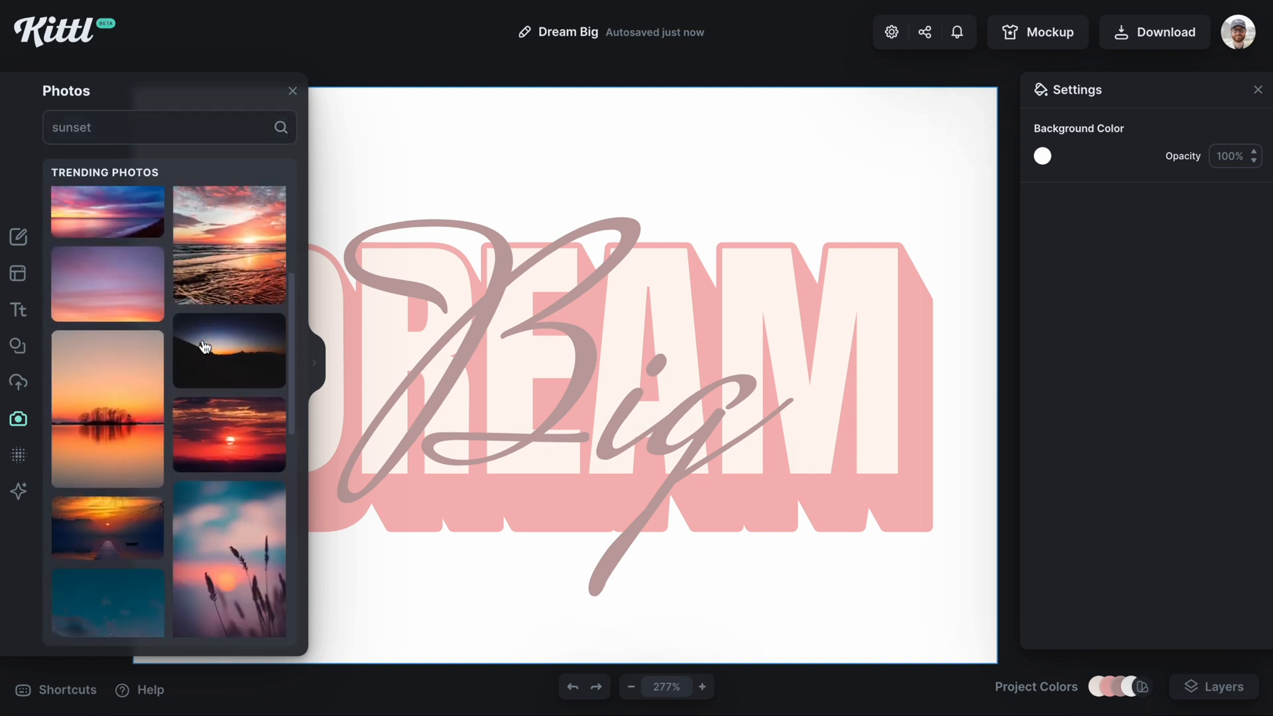
pyautogui.scroll(-3)
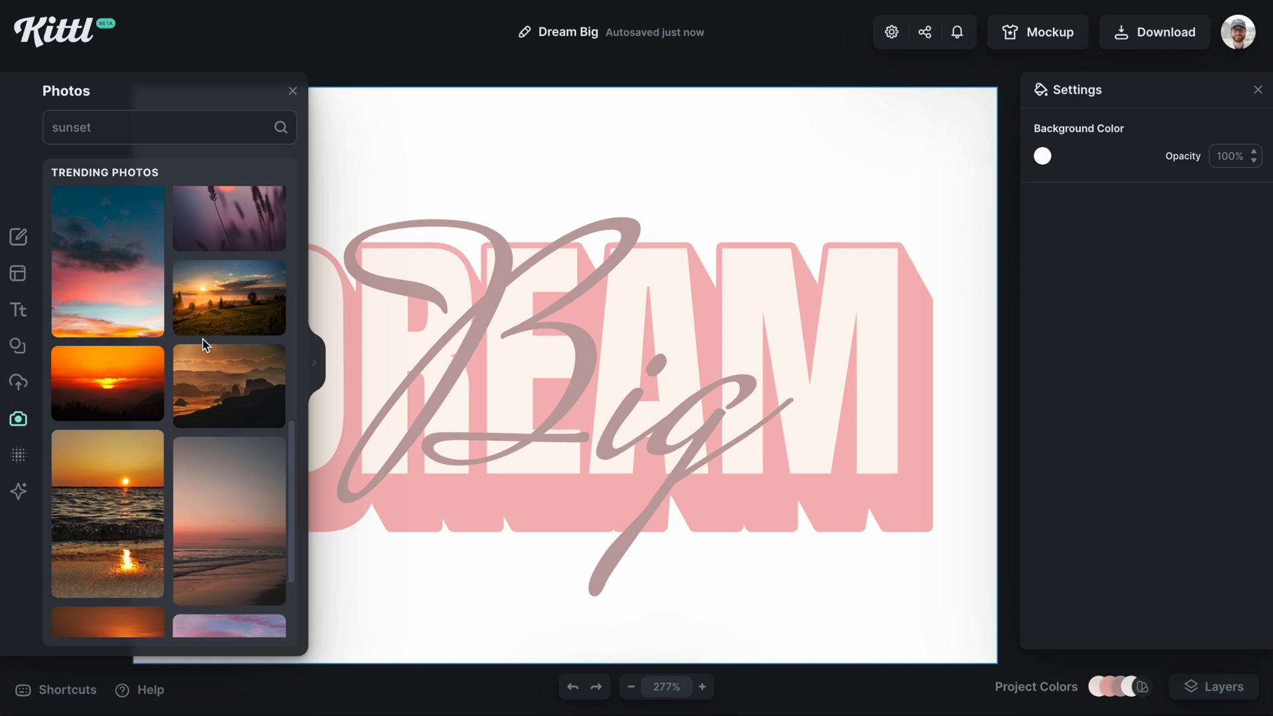
pyautogui.scroll(-3)
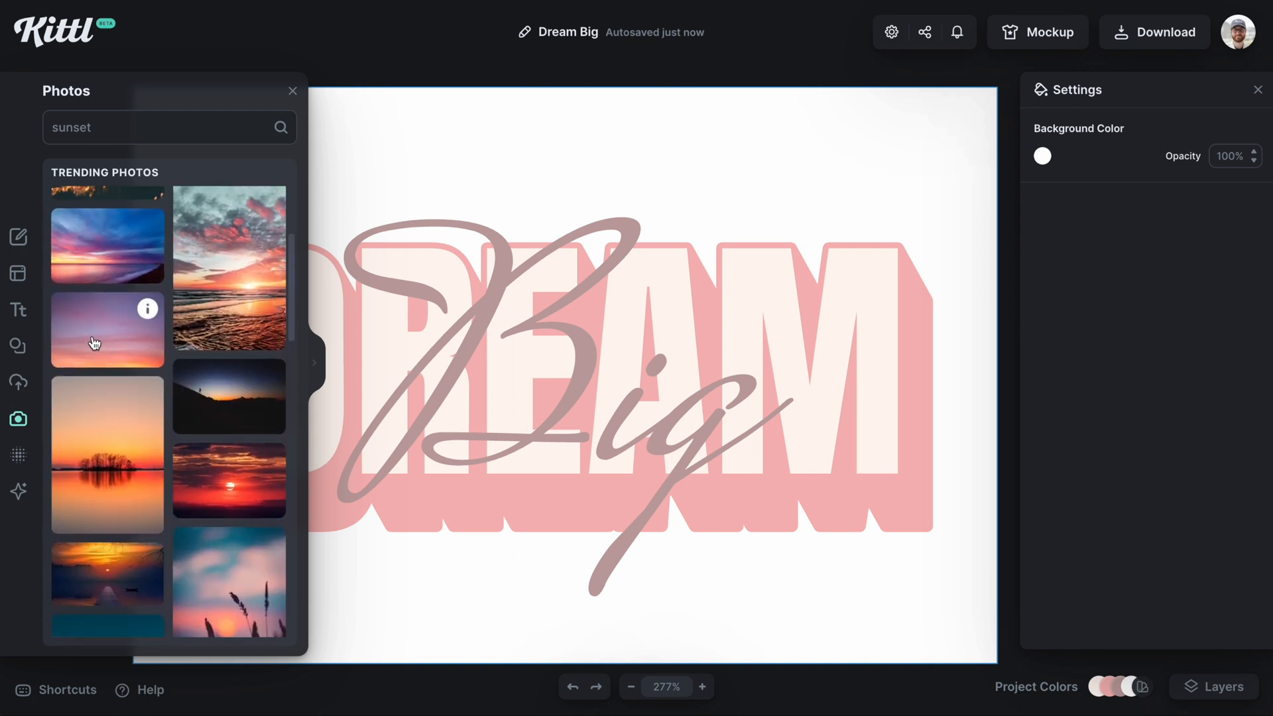
pyautogui.click(107, 329)
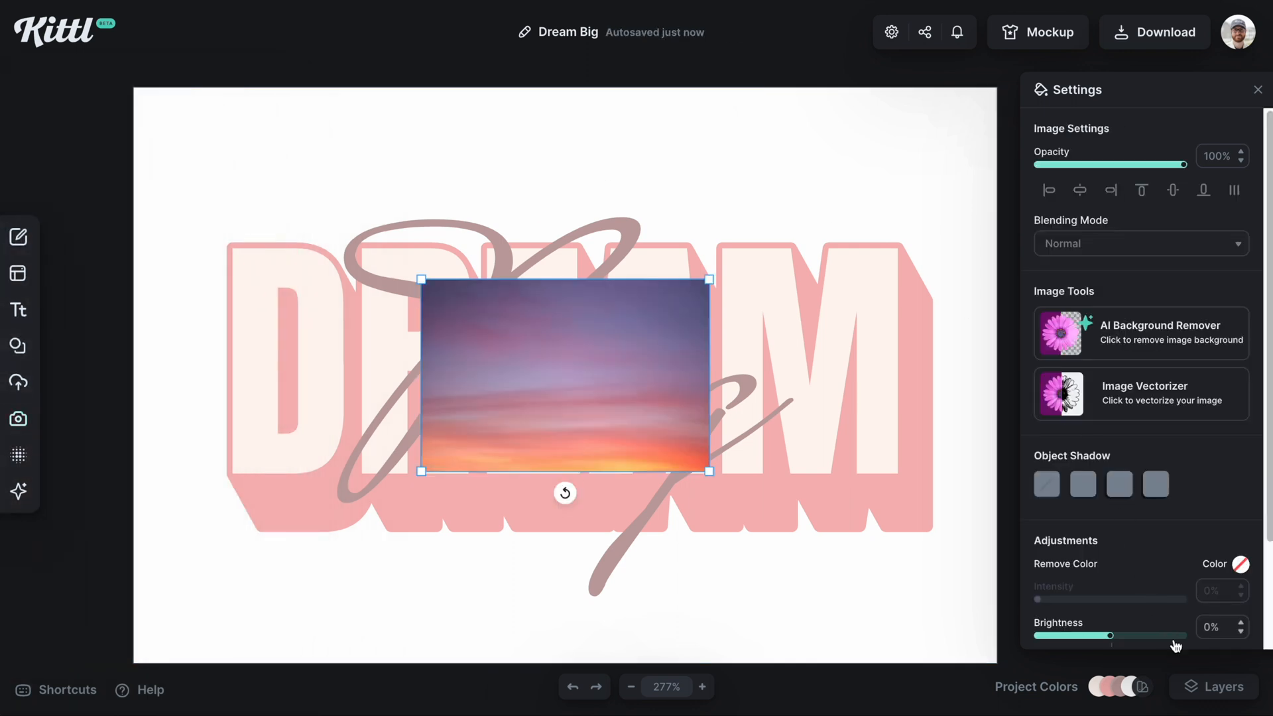
# Step: Enlarge the sunset photo over the canvas and make it the background
pyautogui.click(1215, 686)
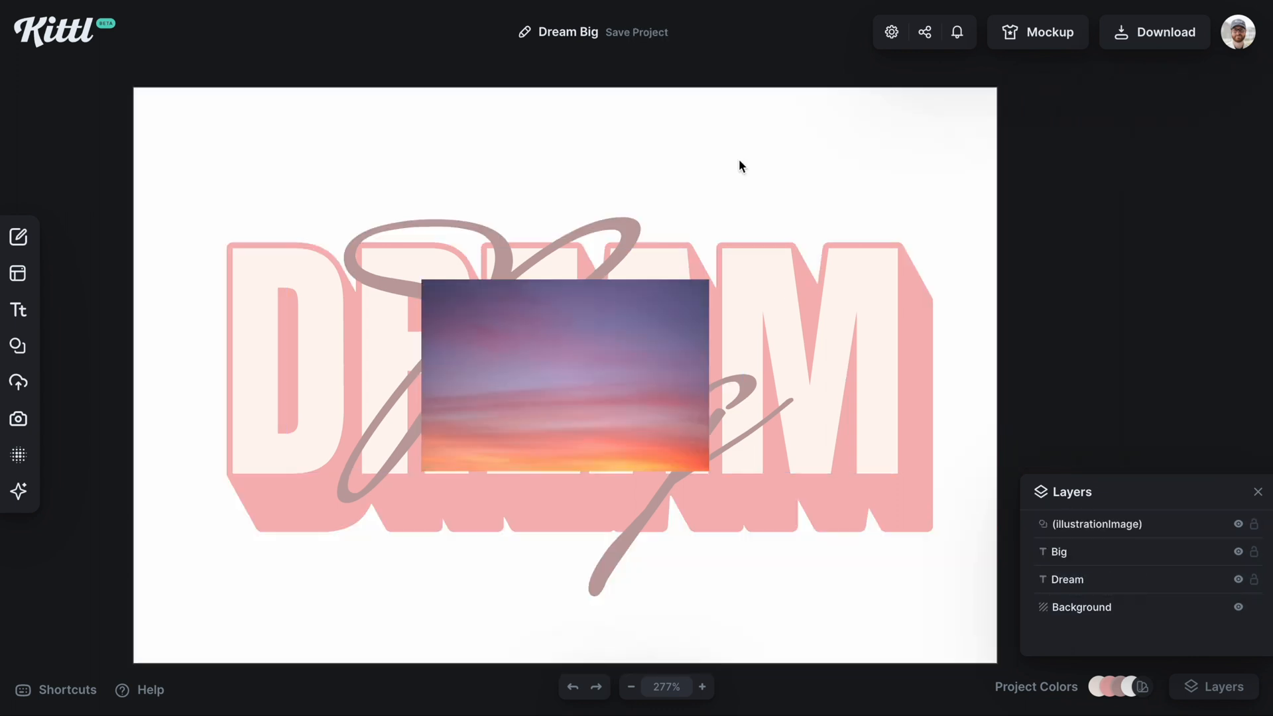
pyautogui.click(564, 374)
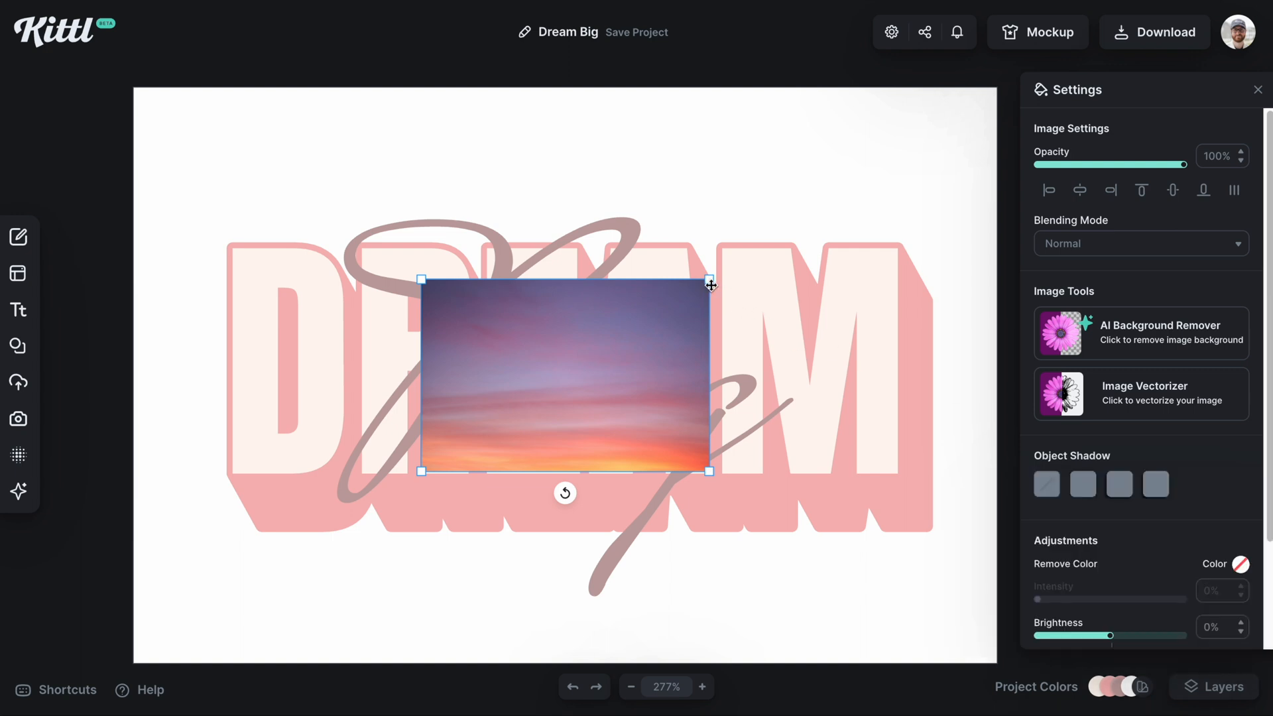
pyautogui.moveTo(710, 275); pyautogui.dragTo(946, 122)
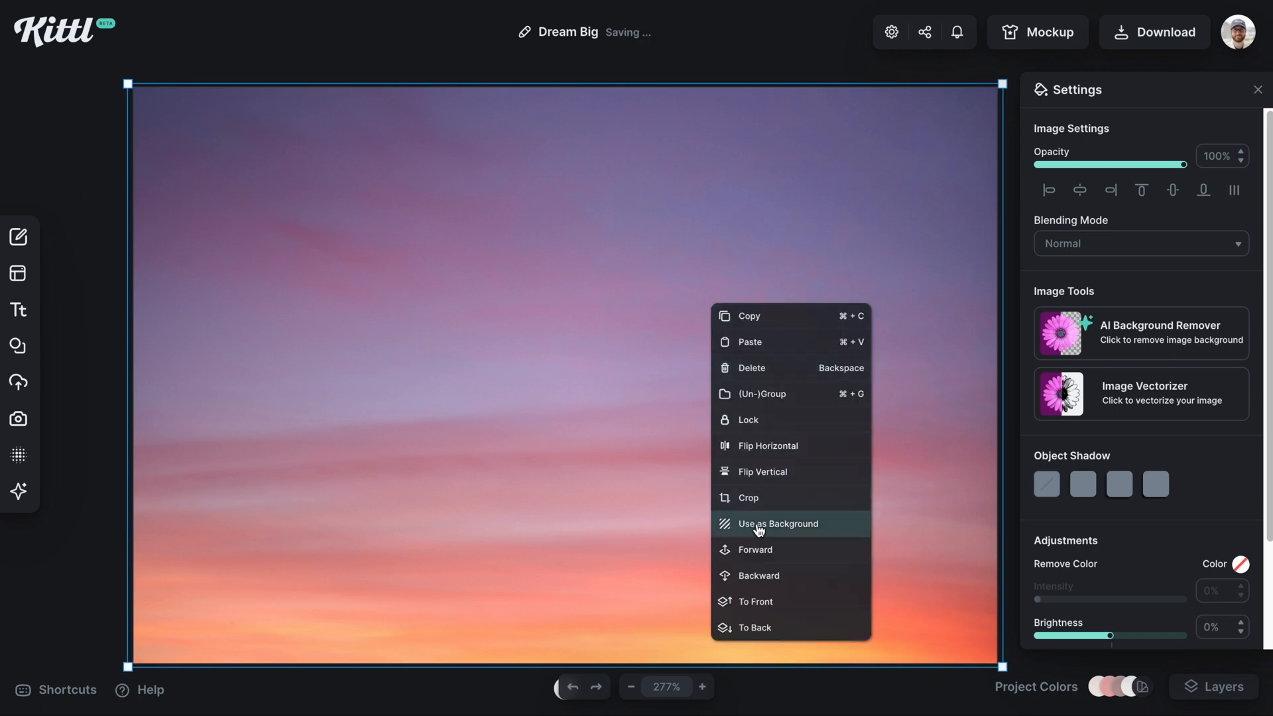
pyautogui.click(778, 524)
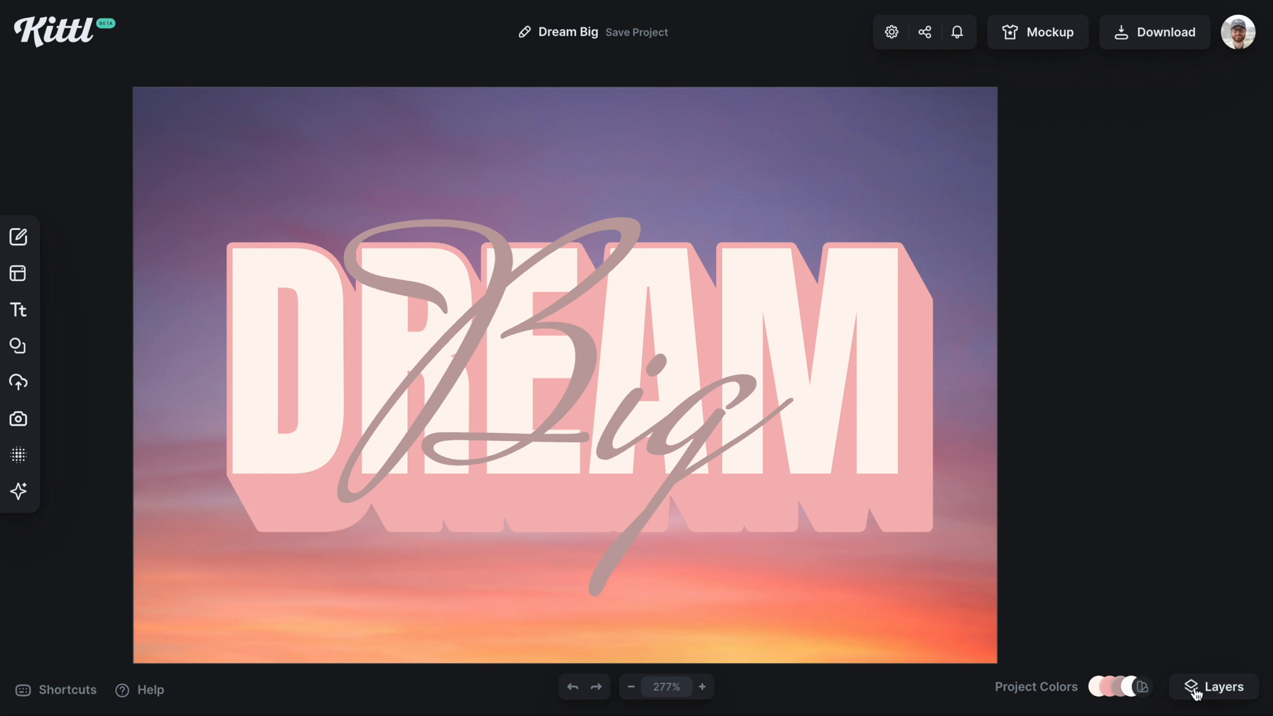
# Step: Select the Background layer and show its brightness, contrast and saturation adjustments
pyautogui.click(1221, 686)
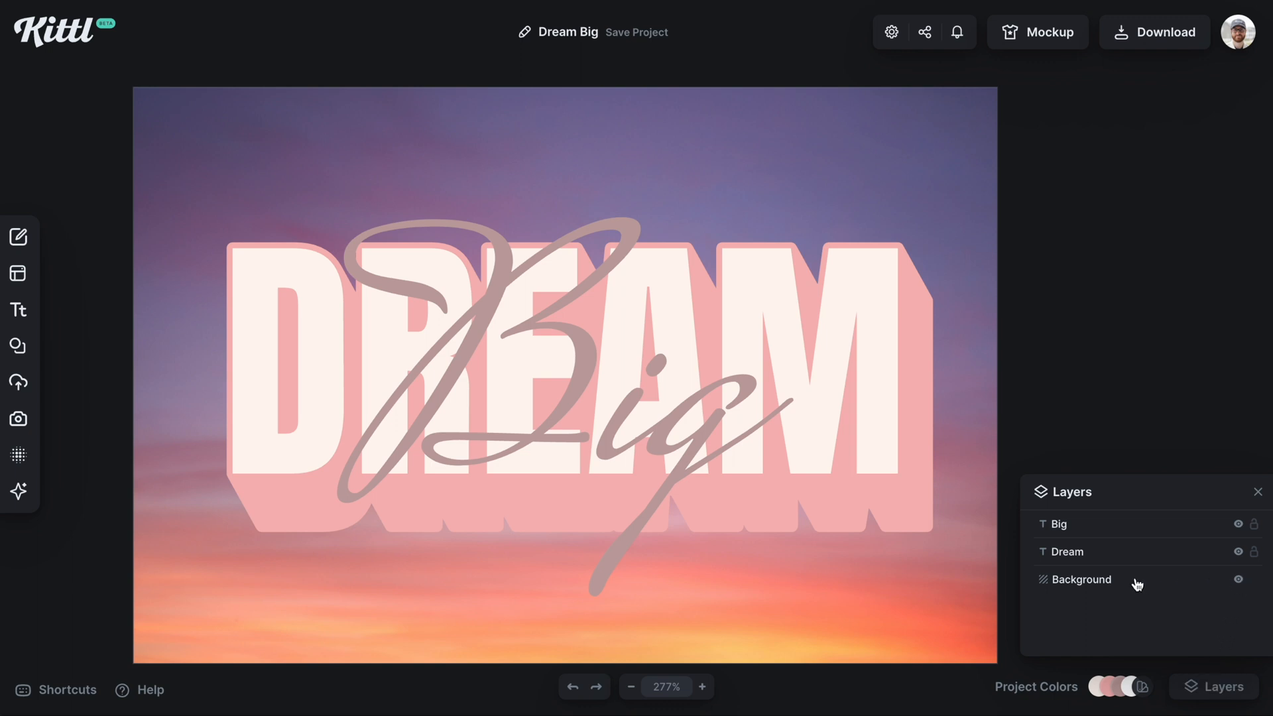
pyautogui.click(1080, 579)
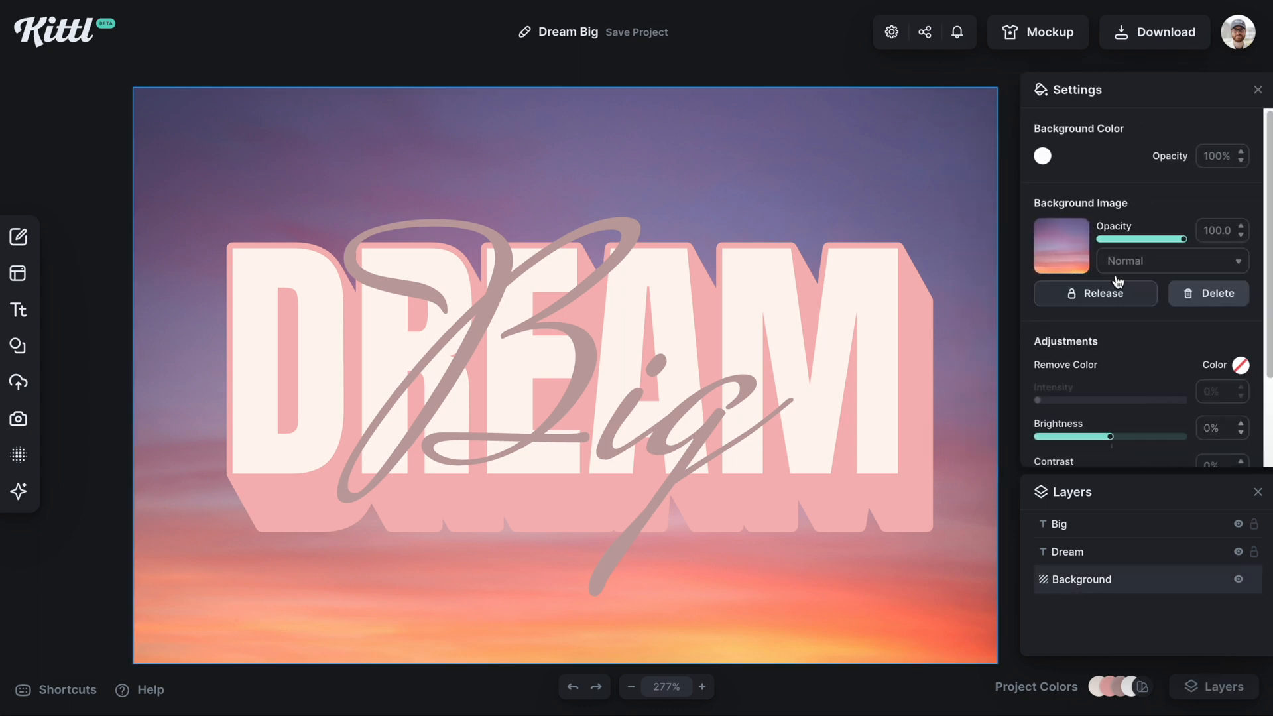
pyautogui.scroll(-3)
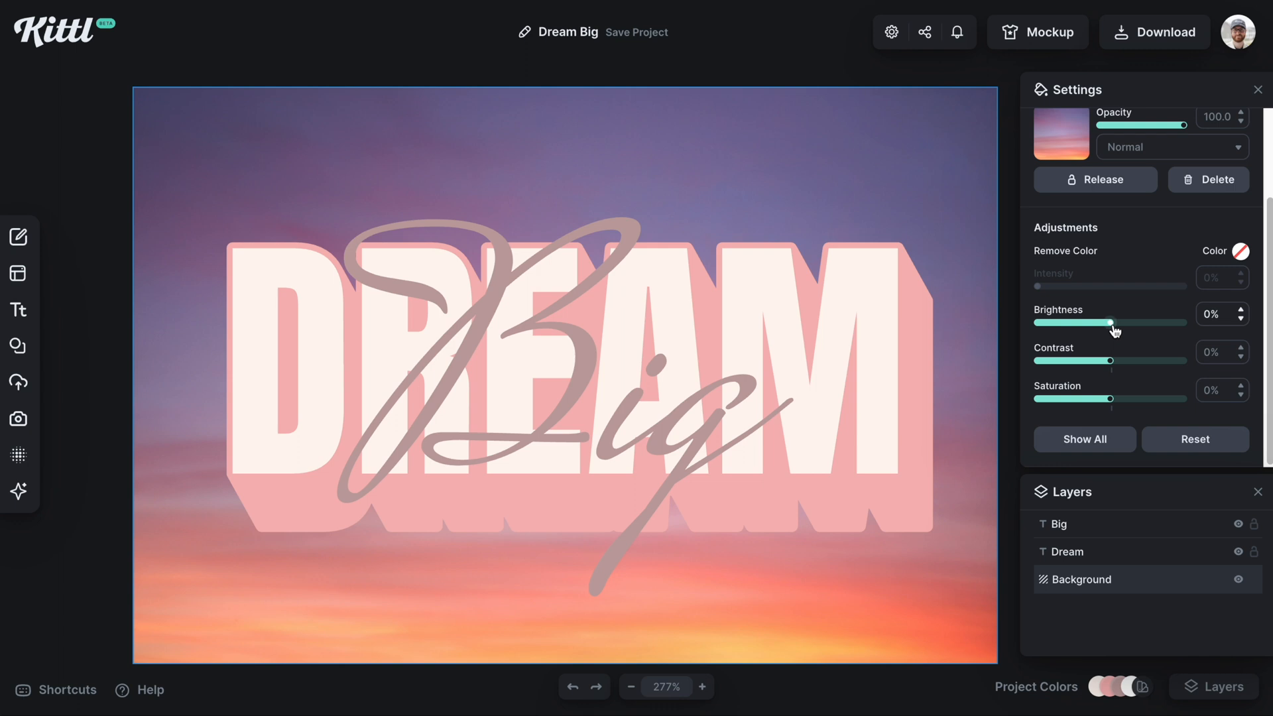